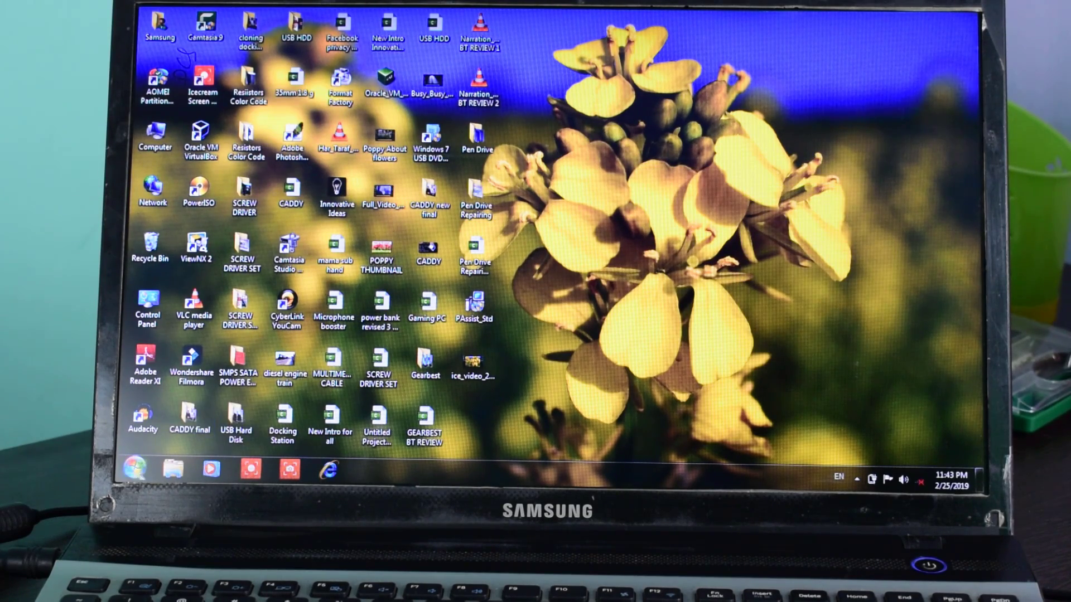
Reboot the laptop from the Windows 10 USB pen drive up to the Get going fast screen.
{"action": "left_click", "coordinate": [130, 469]}
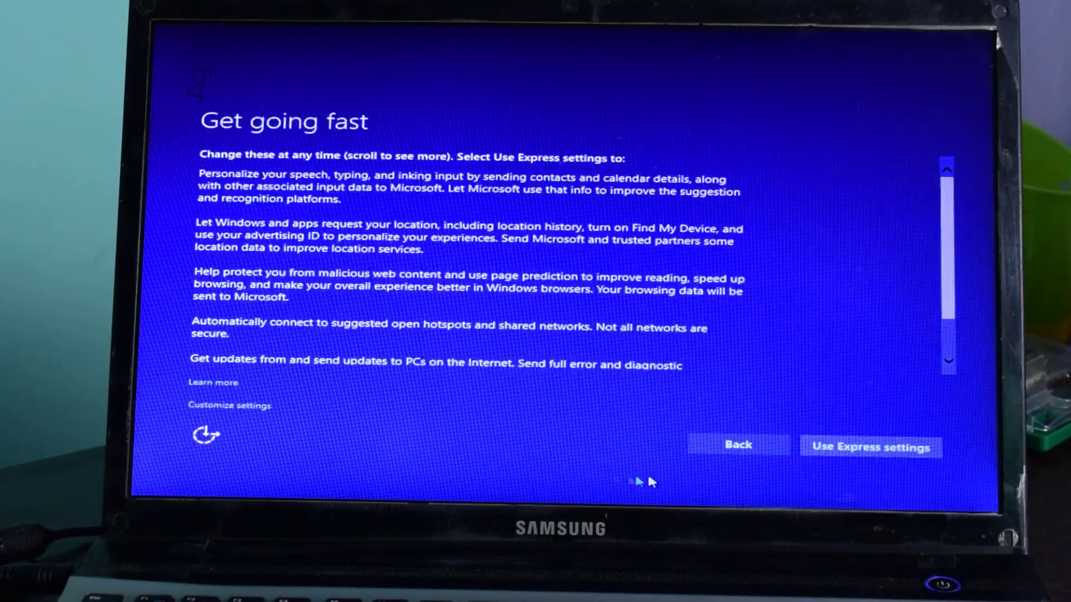
Accept Express settings and let setup finish to the Windows 10 desktop.
{"action": "left_click", "coordinate": [870, 446]}
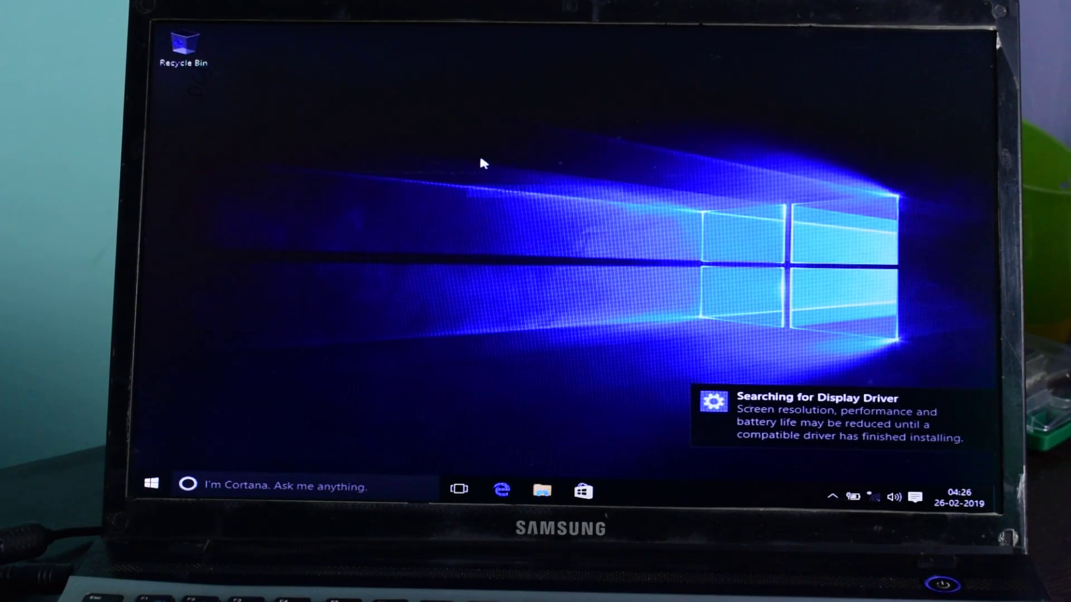
Choose Personalize from the desktop's right-click menu.
{"action": "right_click", "coordinate": [478, 171]}
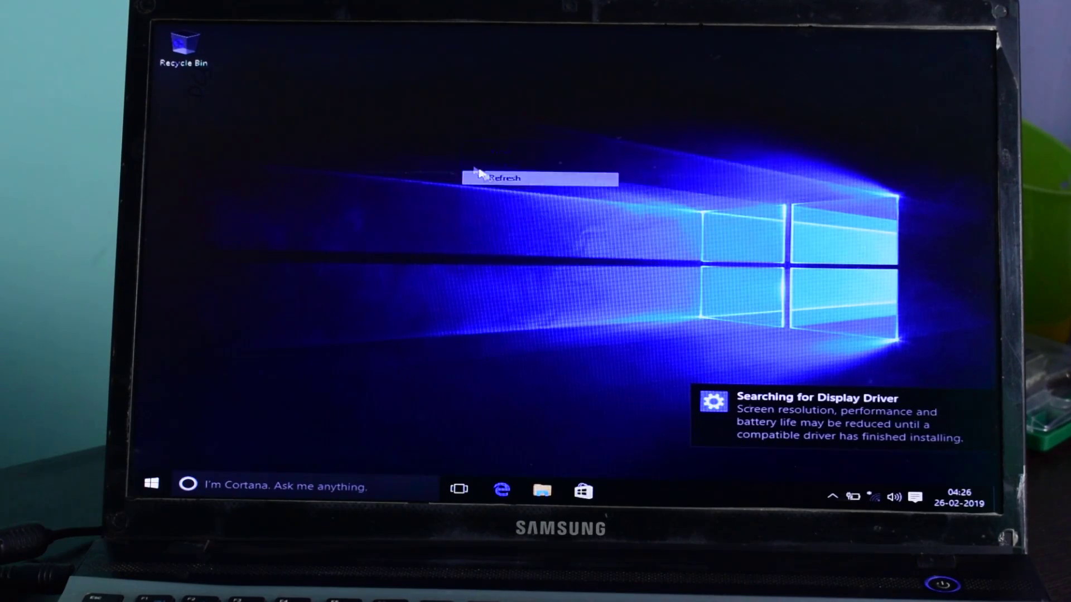
{"action": "right_click", "coordinate": [472, 191]}
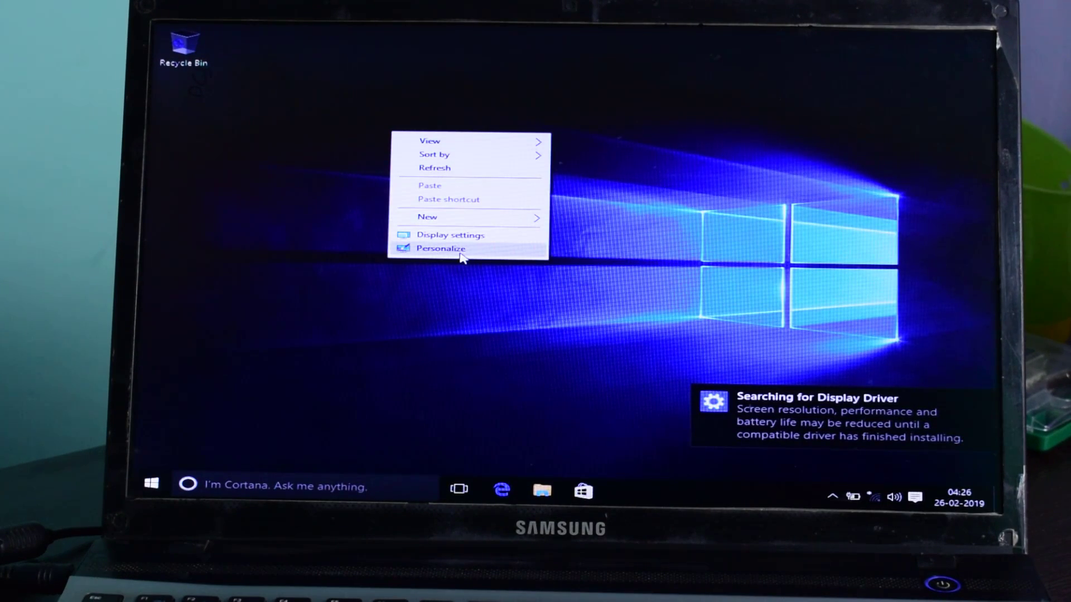
{"action": "mouse_move", "coordinate": [387, 320]}
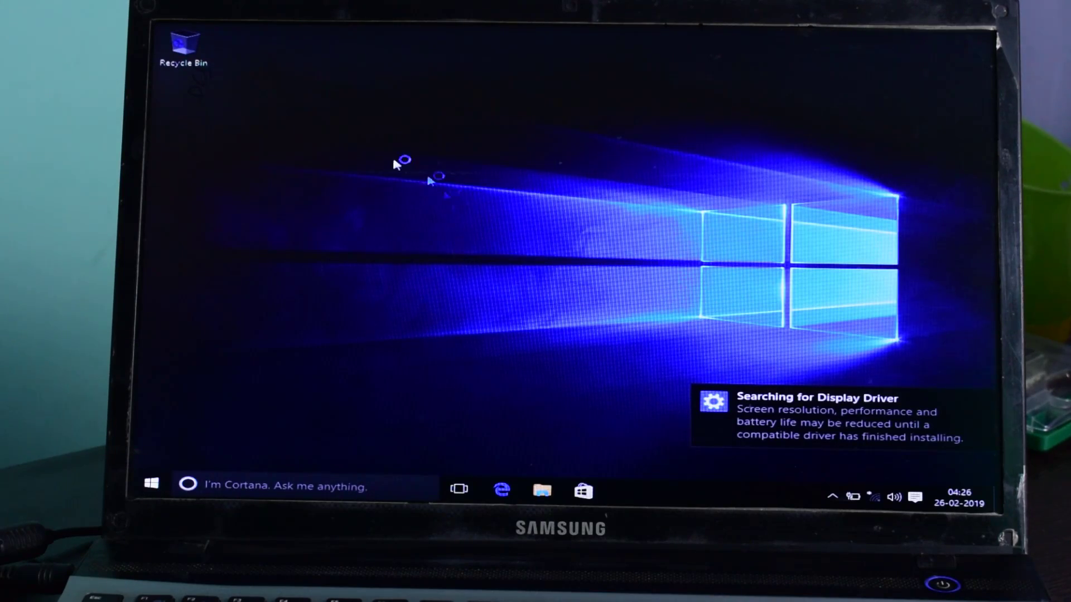
{"action": "left_click", "coordinate": [625, 489]}
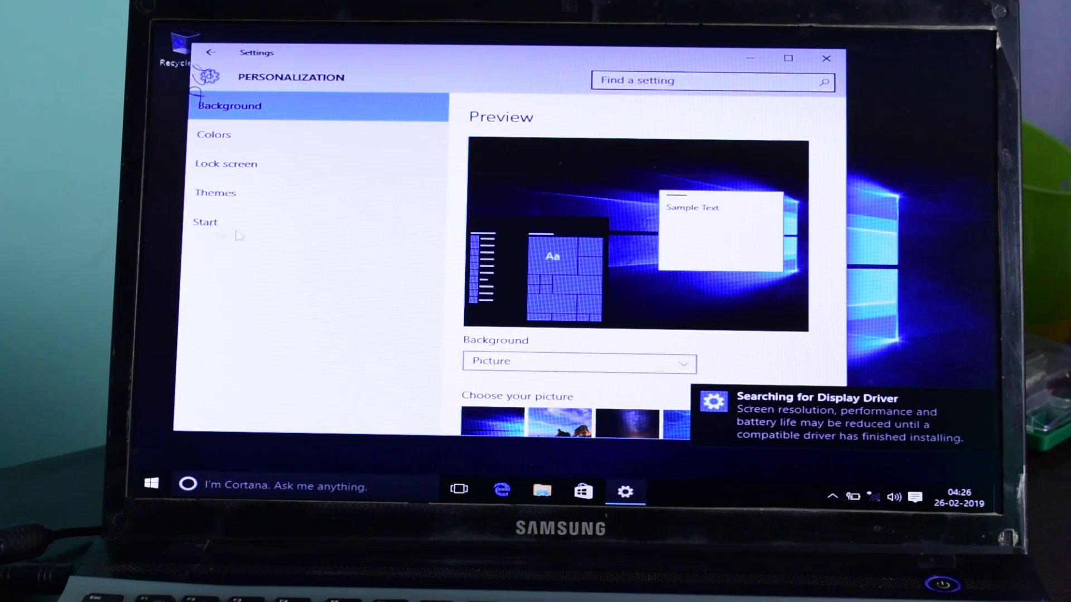
Enable Computer, user's files, Network and Control Panel desktop icons via Themes, then close Settings.
{"action": "left_click", "coordinate": [214, 134]}
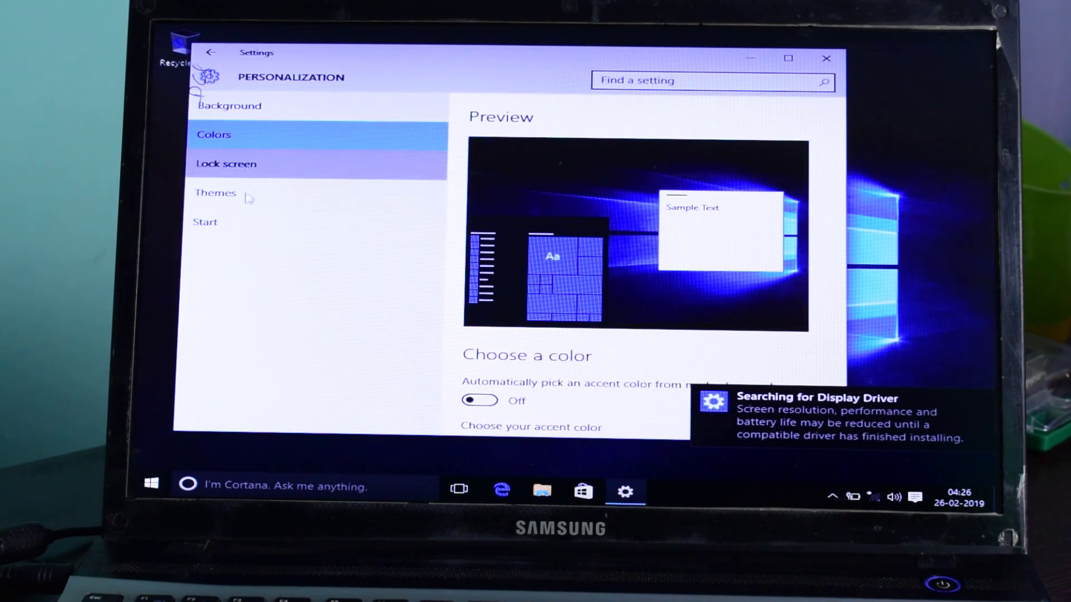
{"action": "left_click", "coordinate": [216, 193]}
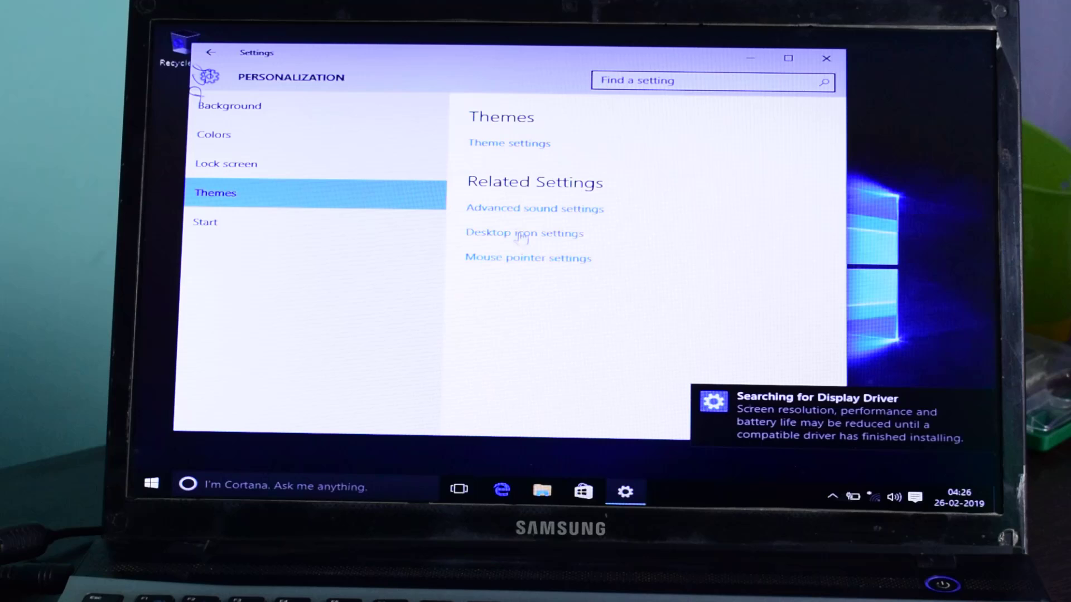
{"action": "left_click", "coordinate": [524, 233]}
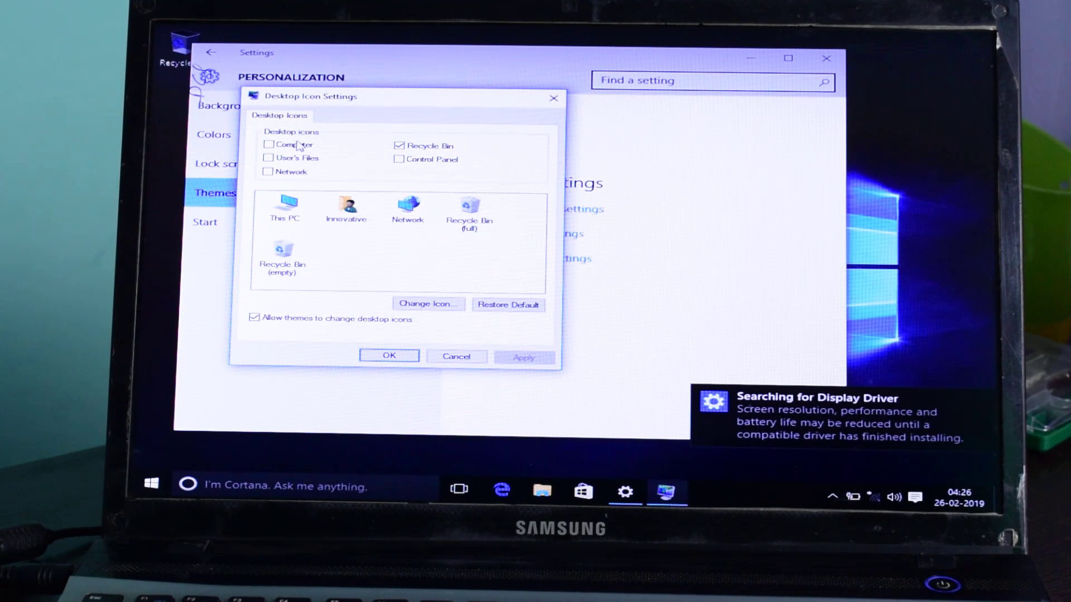
{"action": "left_click", "coordinate": [267, 144]}
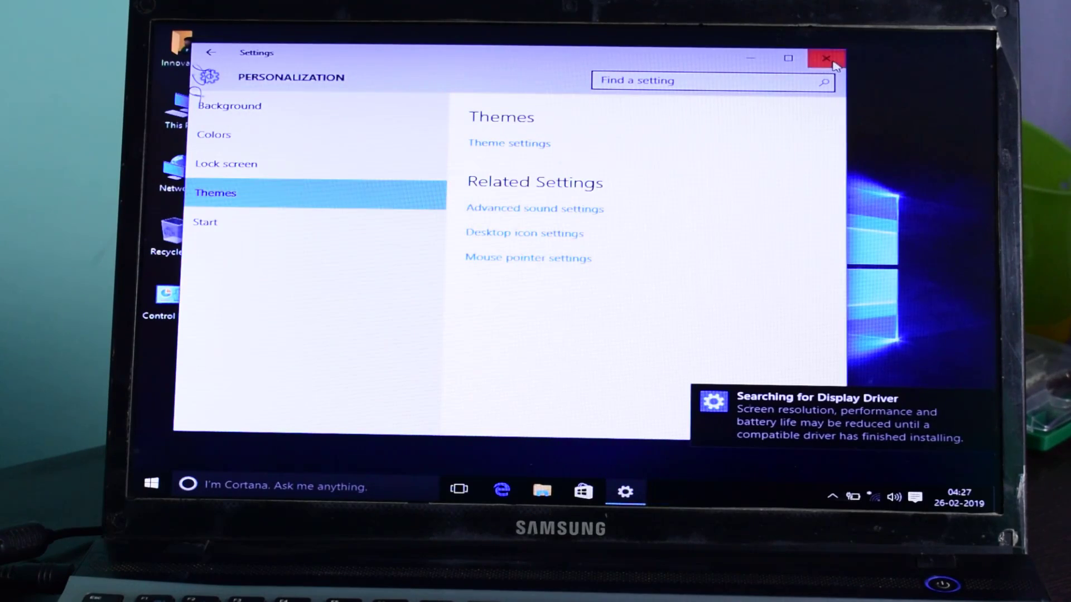
{"action": "left_click", "coordinate": [826, 58]}
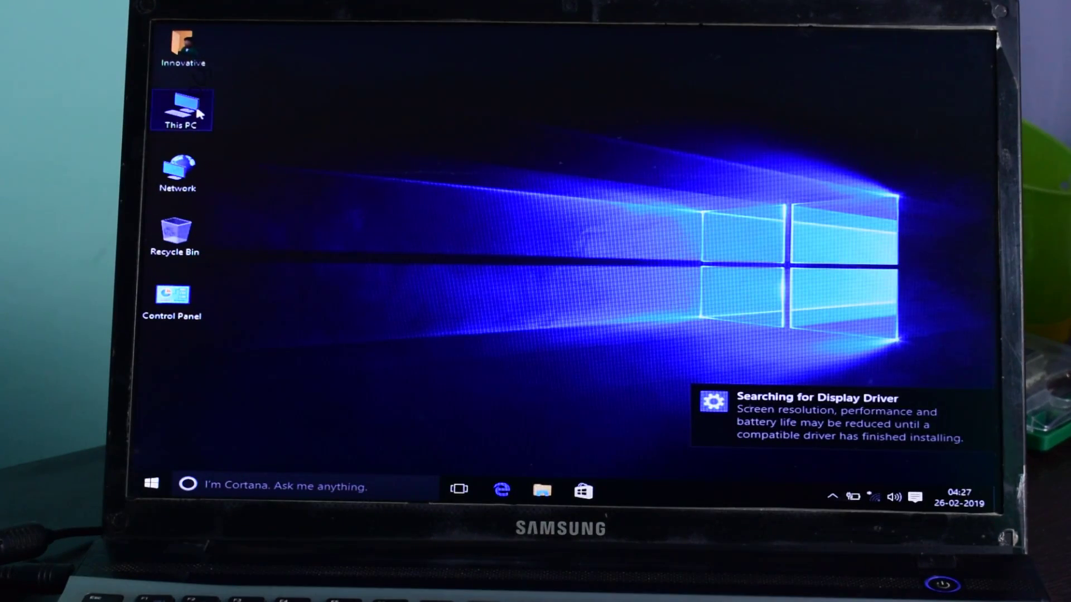
{"action": "double_click", "coordinate": [182, 109]}
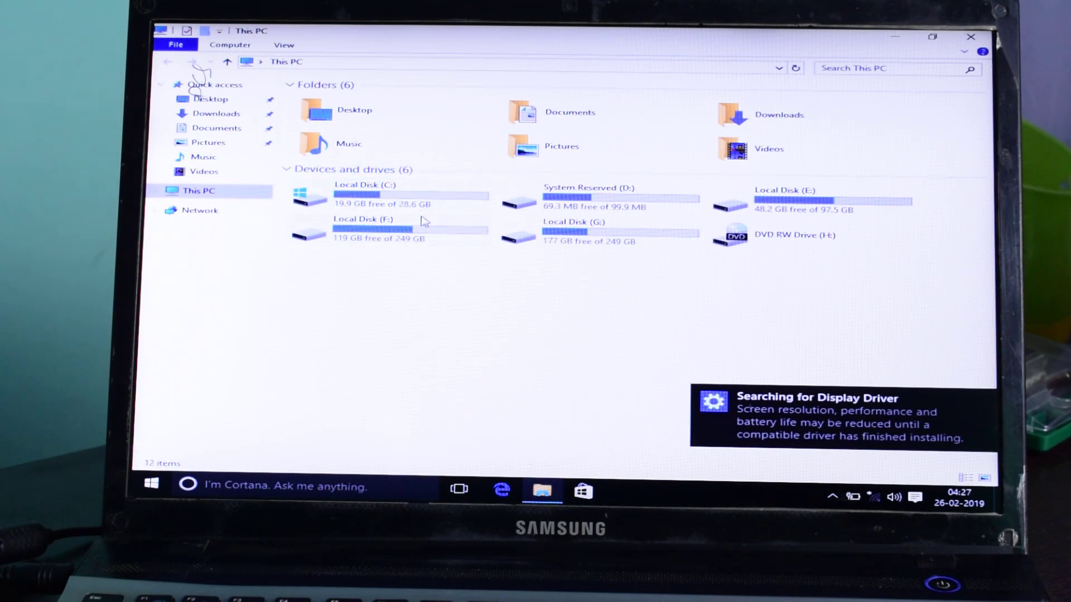
{"action": "left_click", "coordinate": [386, 228]}
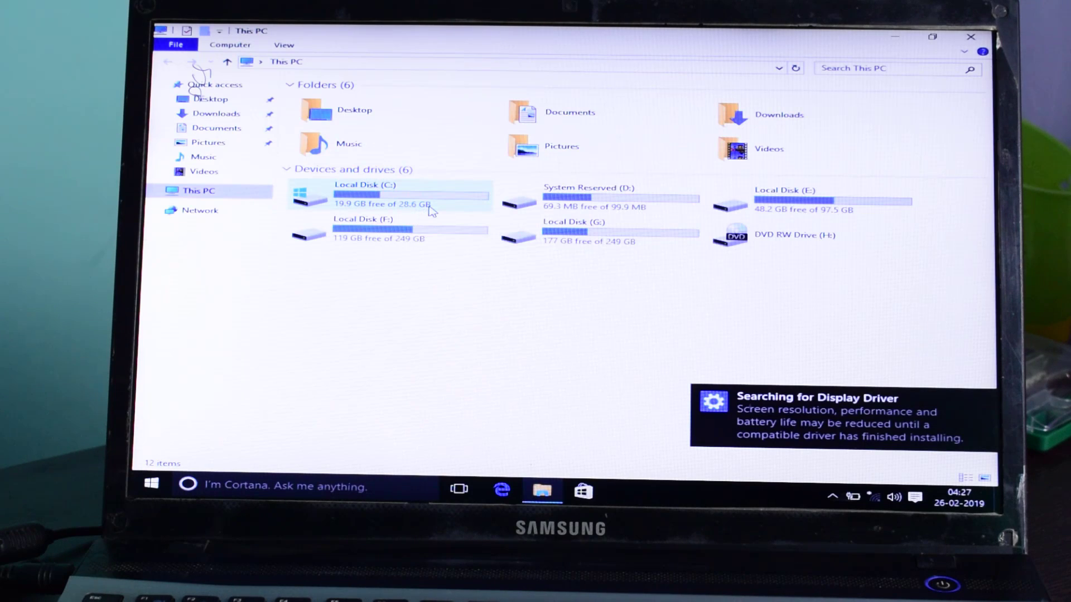
{"action": "double_click", "coordinate": [366, 193]}
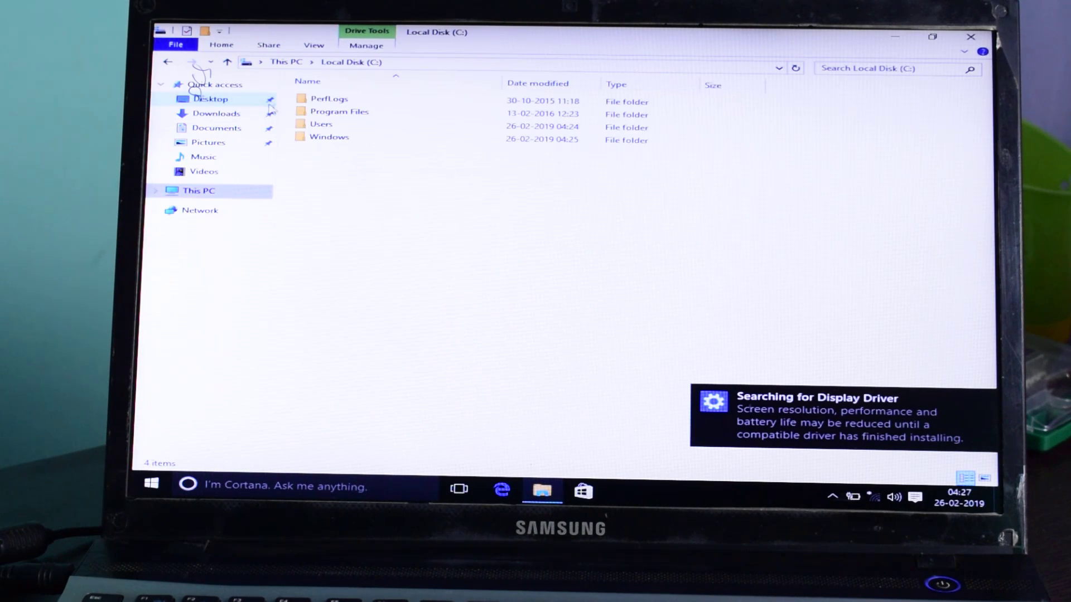
{"action": "left_click", "coordinate": [198, 191]}
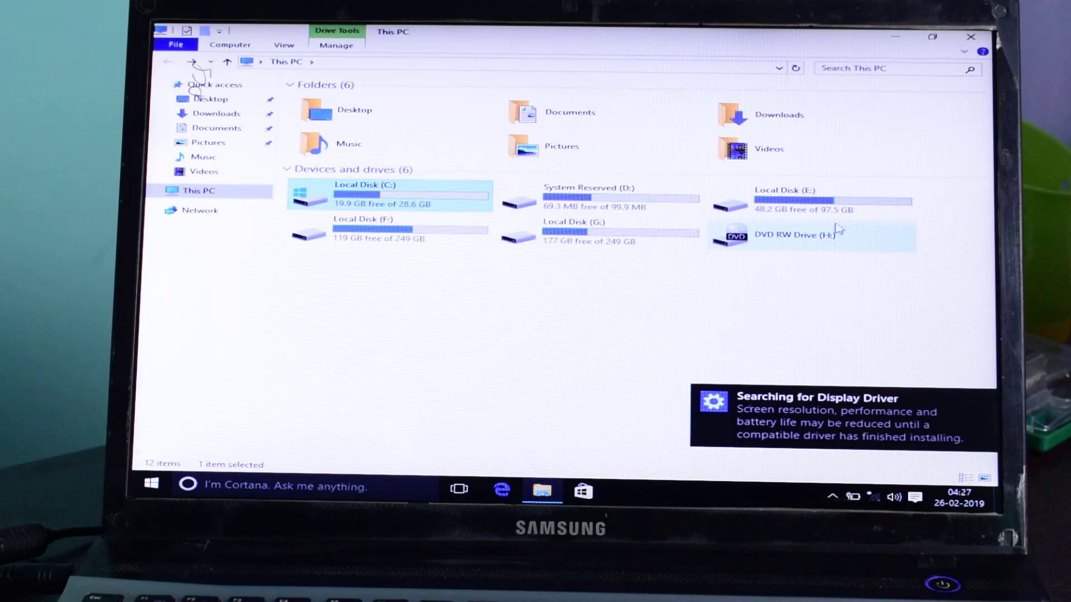
{"action": "left_click", "coordinate": [810, 198]}
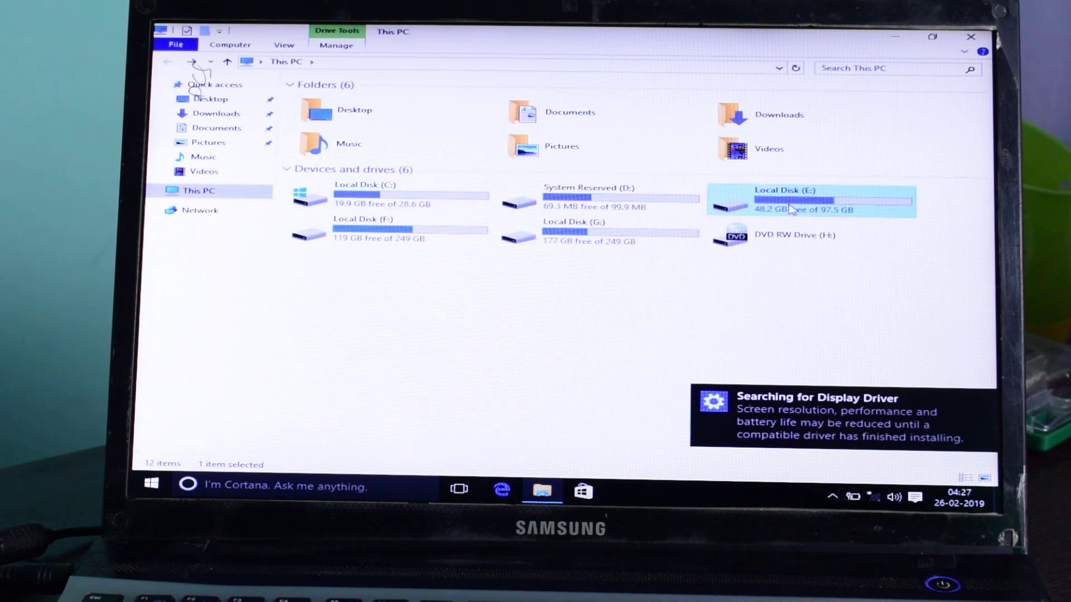
{"action": "double_click", "coordinate": [810, 201]}
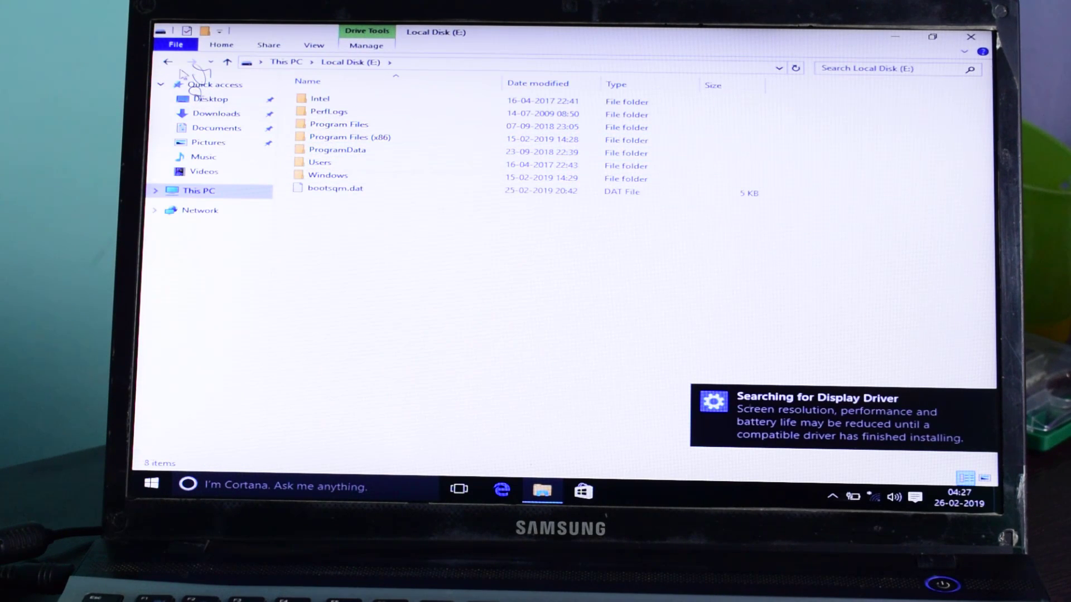
{"action": "left_click", "coordinate": [168, 62]}
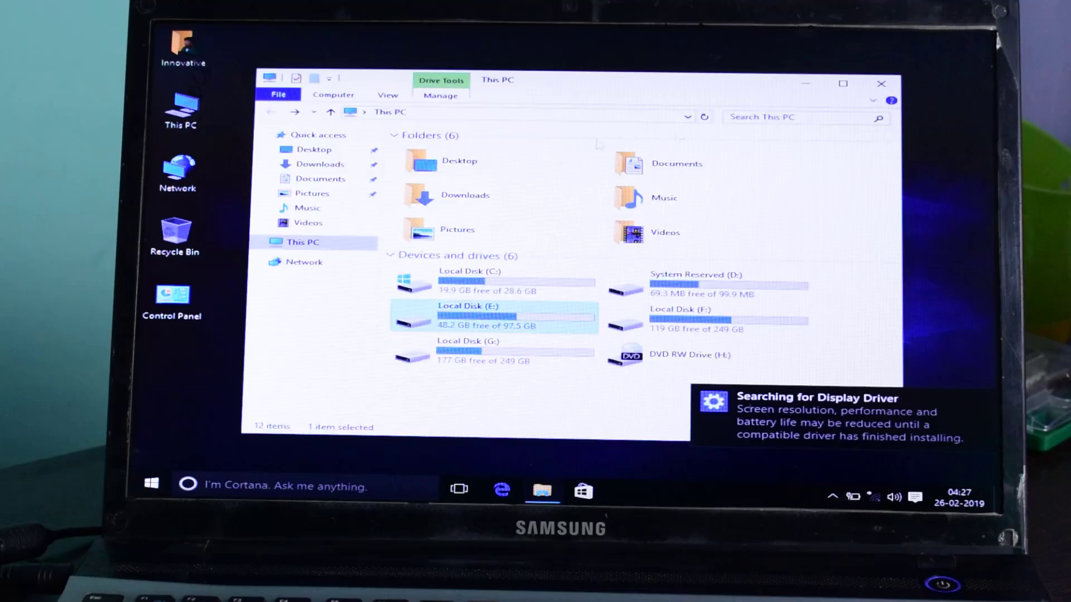
{"action": "left_click", "coordinate": [880, 83]}
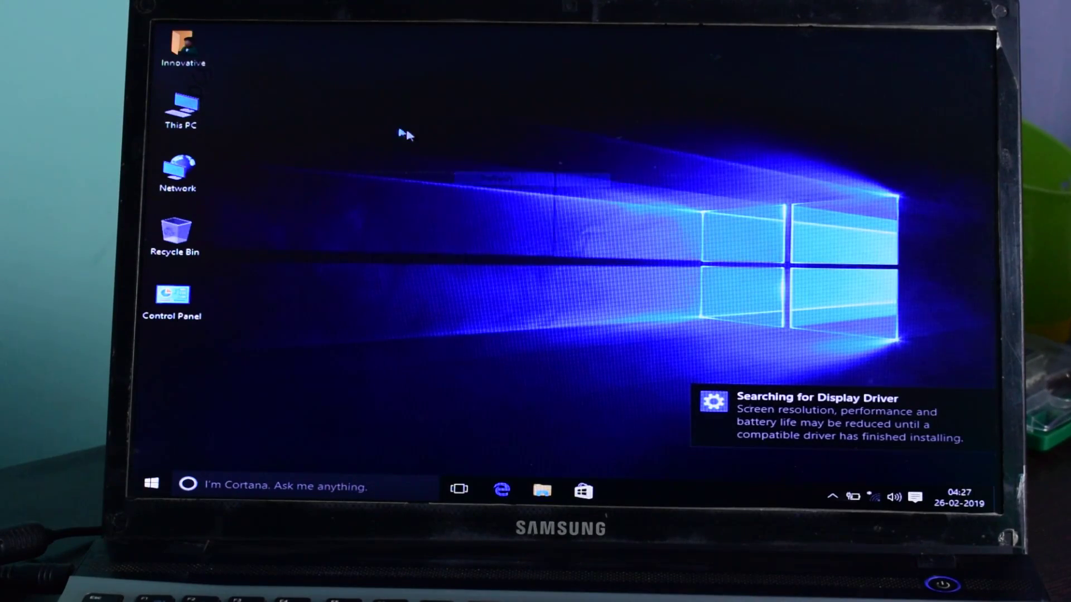
Show the Shut down and Restart options from the Start menu's Power button.
{"action": "left_click", "coordinate": [152, 486]}
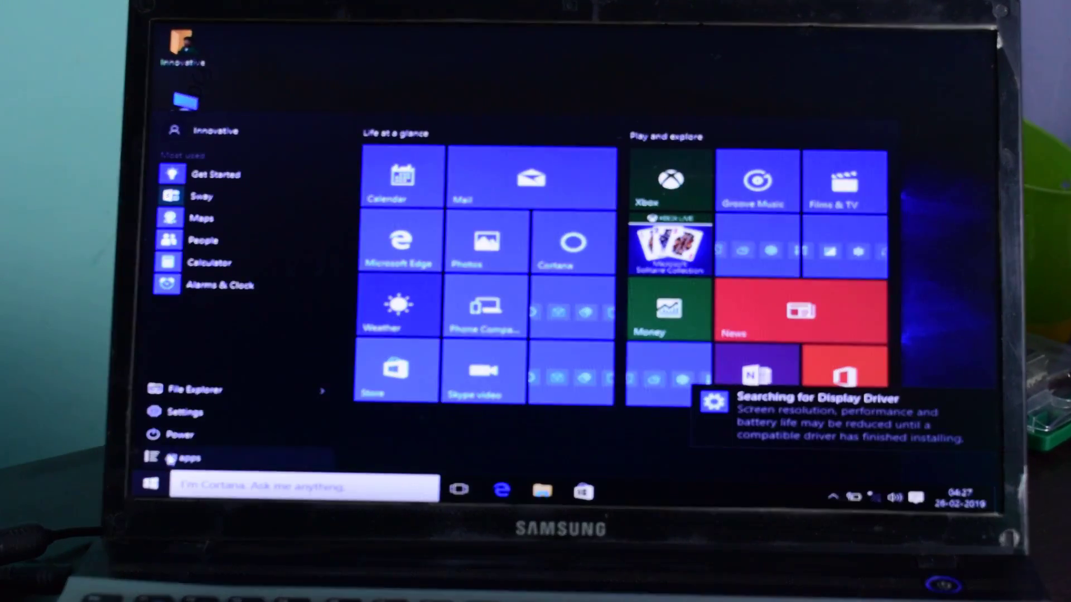
{"action": "left_click", "coordinate": [175, 434]}
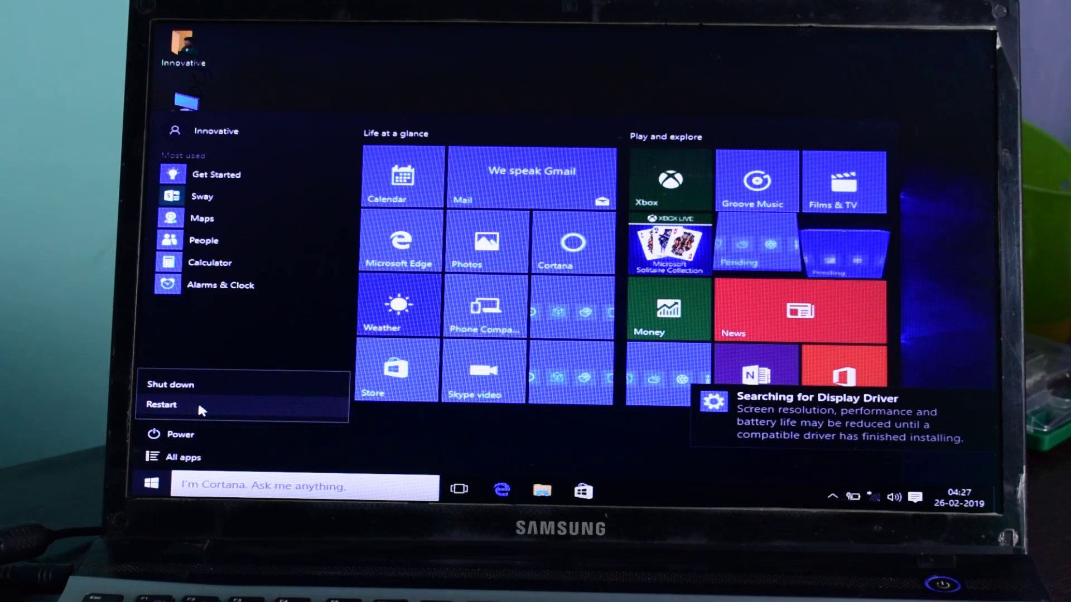